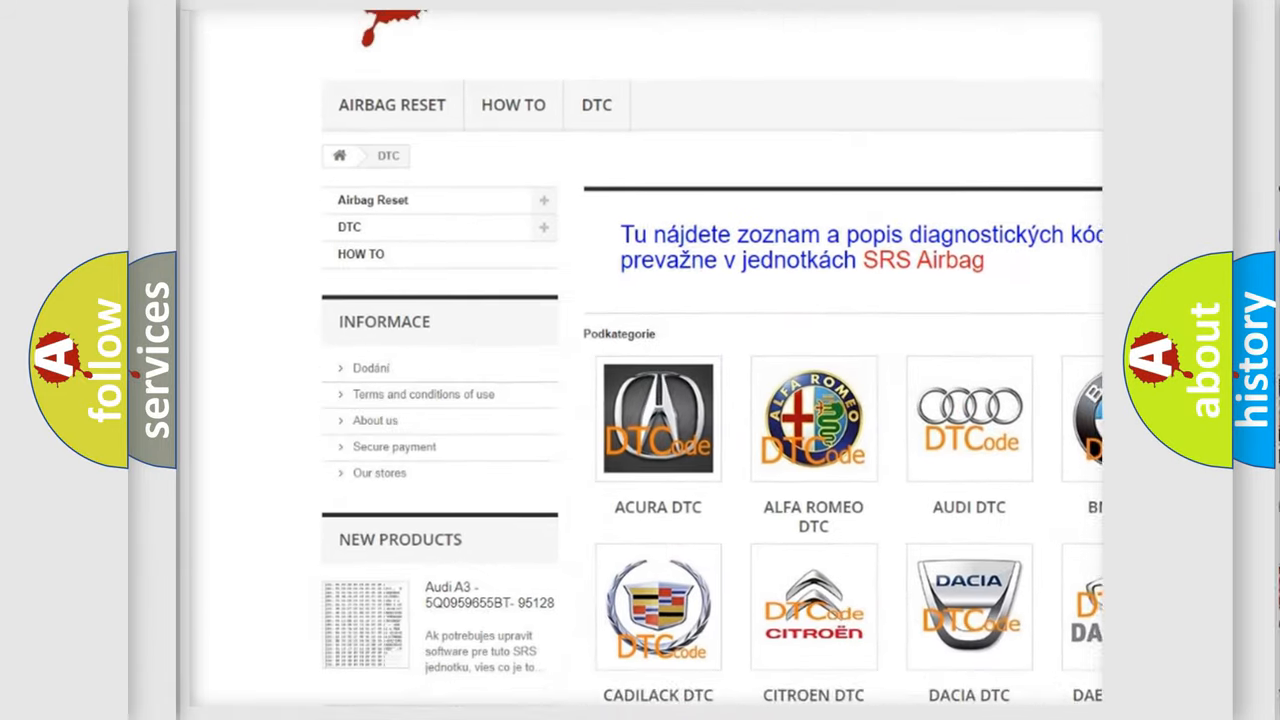
{"action": "scroll", "scroll_direction": "down", "scroll_amount": 3}
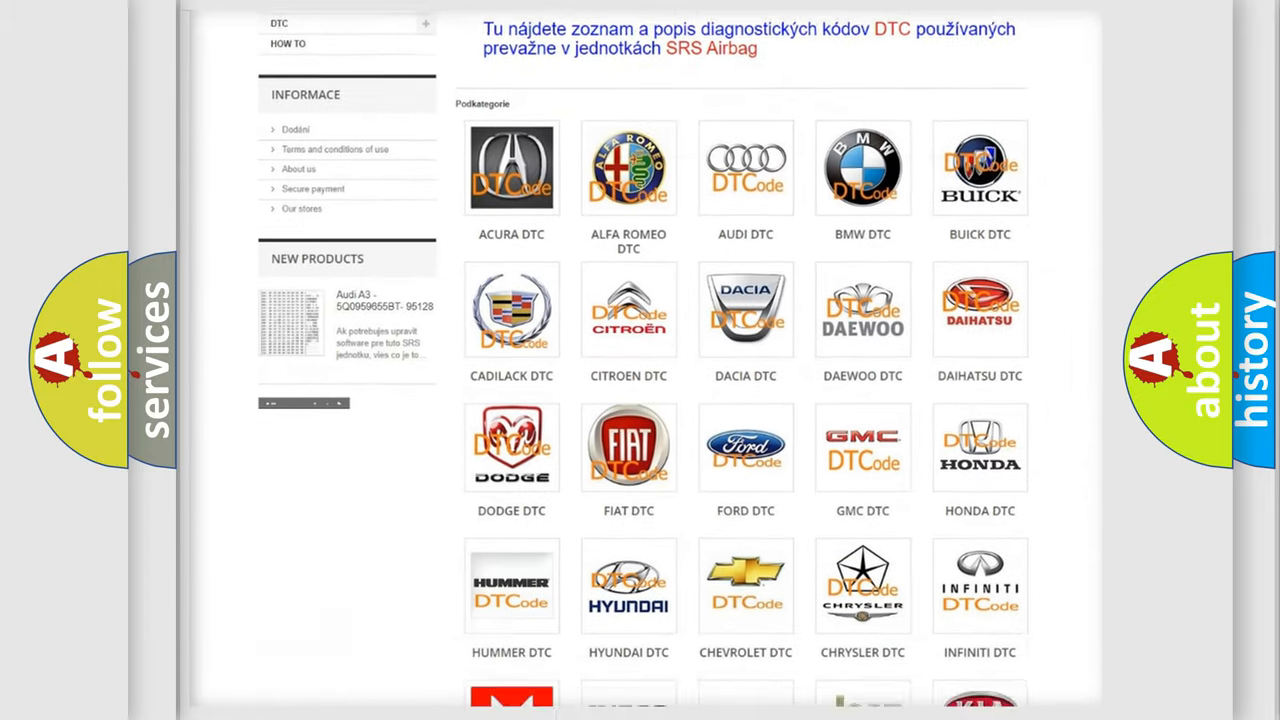
{"action": "scroll", "scroll_direction": "down", "scroll_amount": 3}
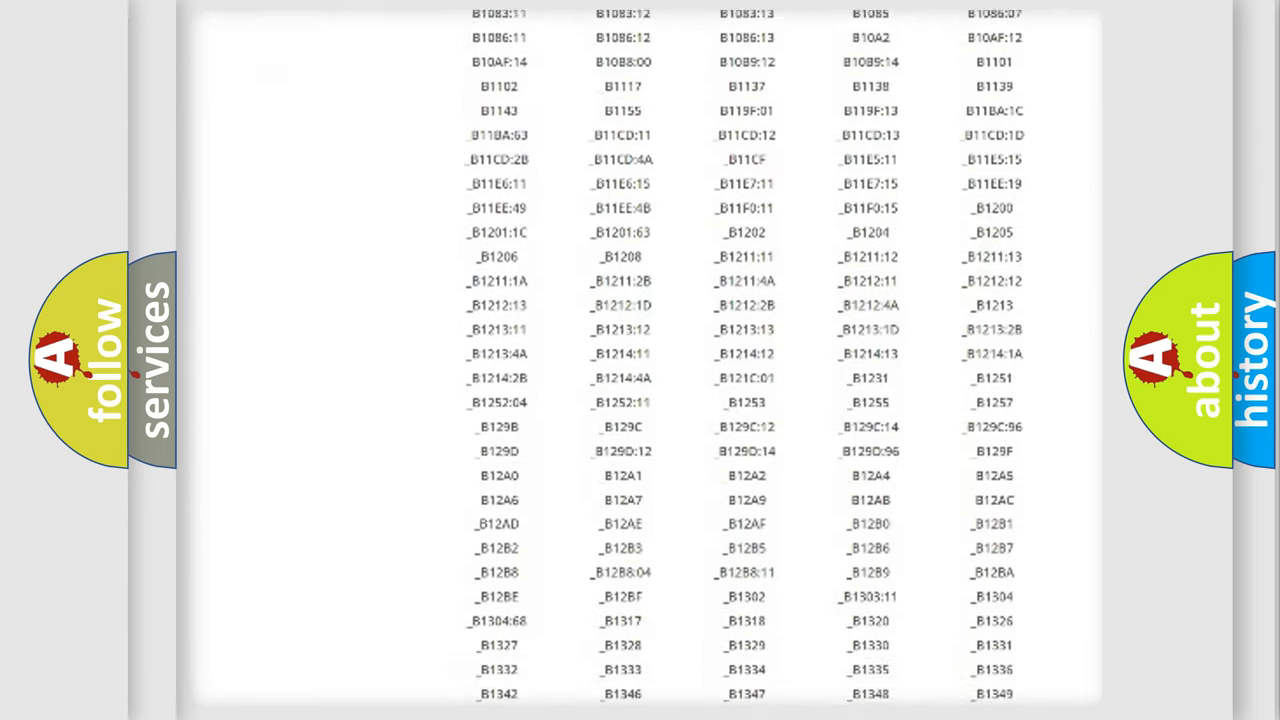
{"action": "scroll", "scroll_direction": "down", "scroll_amount": 3}
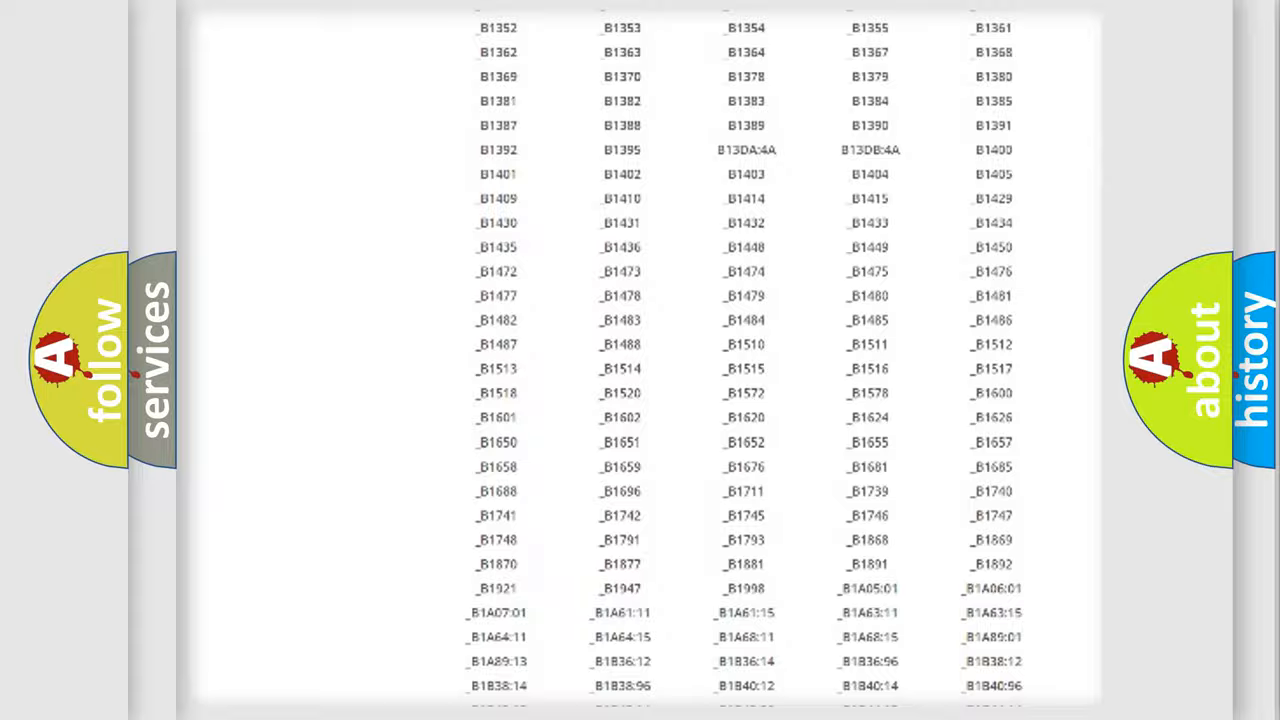